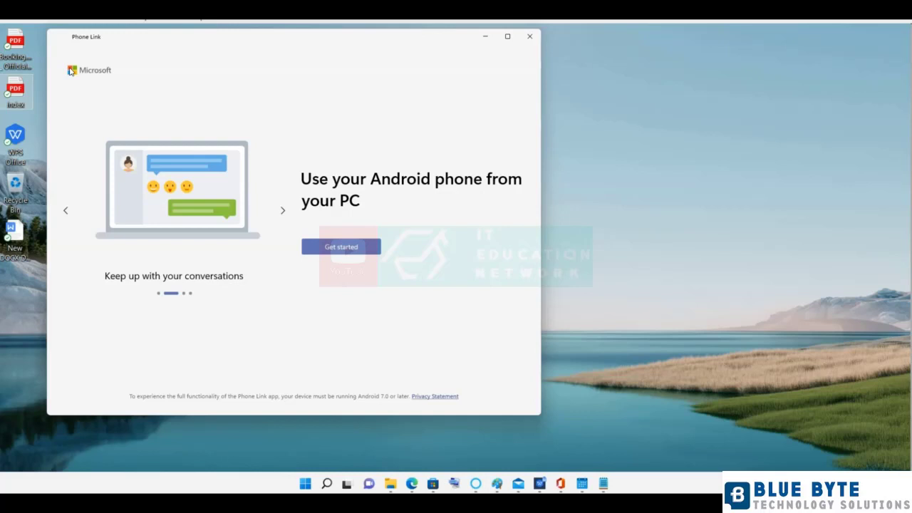
pyautogui.moveTo(663, 339)
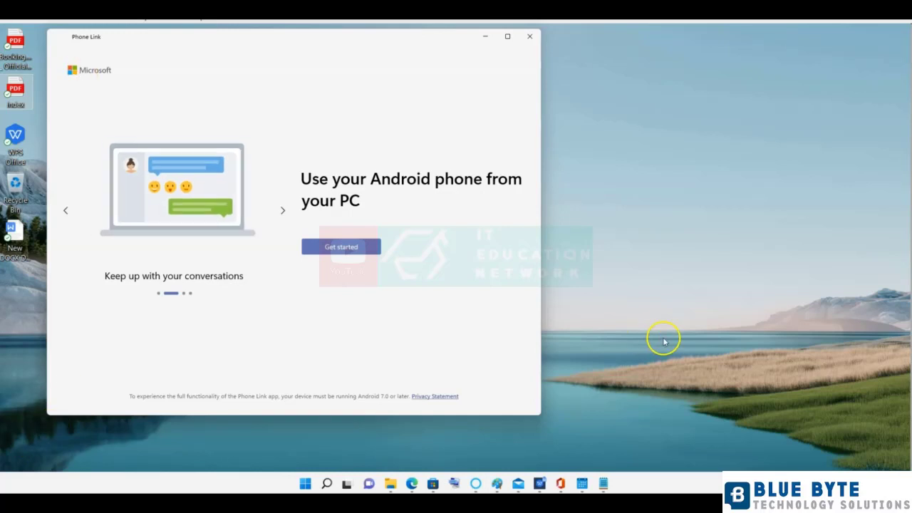
pyautogui.click(342, 247)
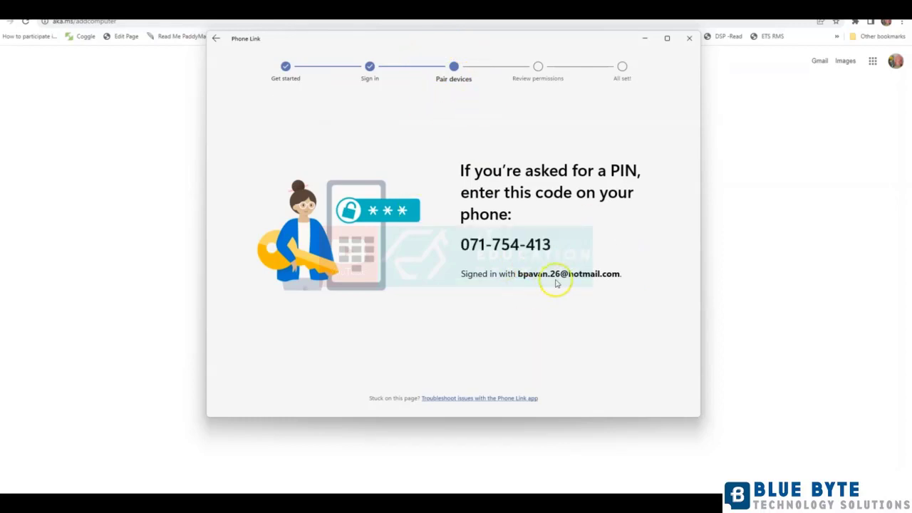
pyautogui.moveTo(512, 307)
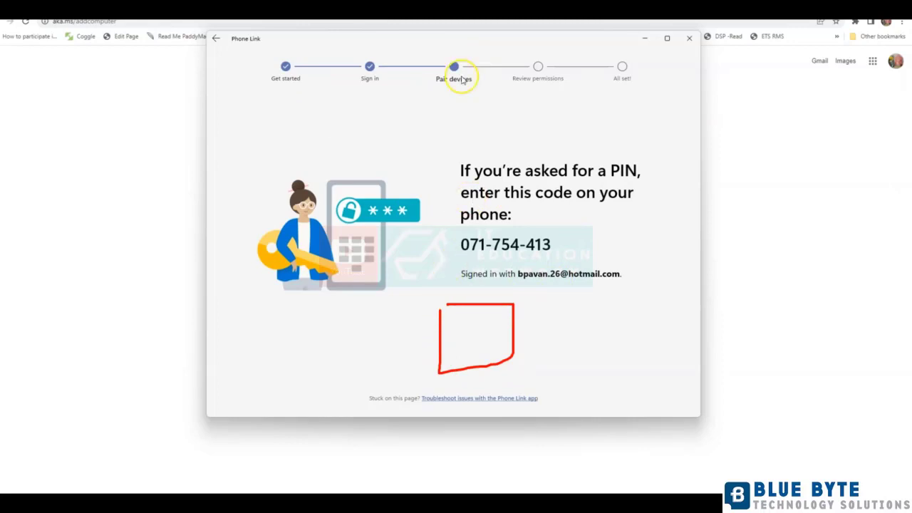
pyautogui.moveTo(464, 99)
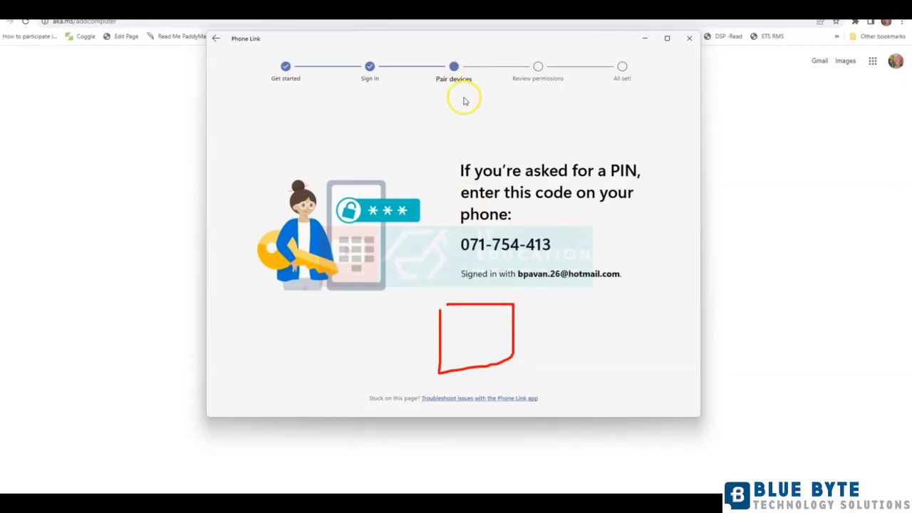
pyautogui.moveTo(435, 416)
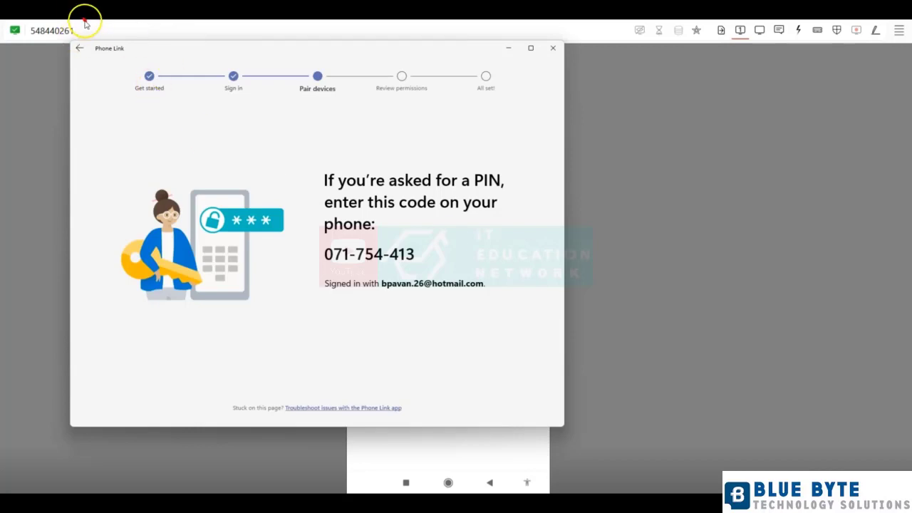
pyautogui.moveTo(722, 350)
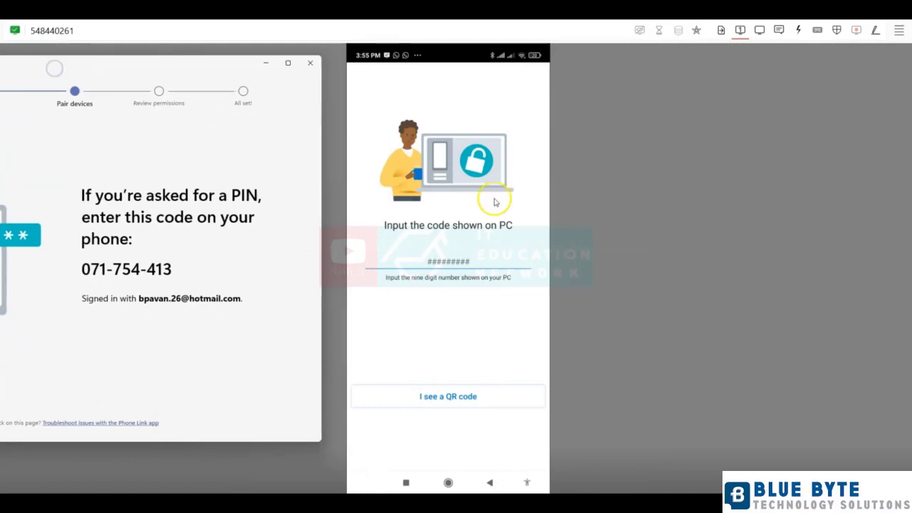
pyautogui.moveTo(502, 50)
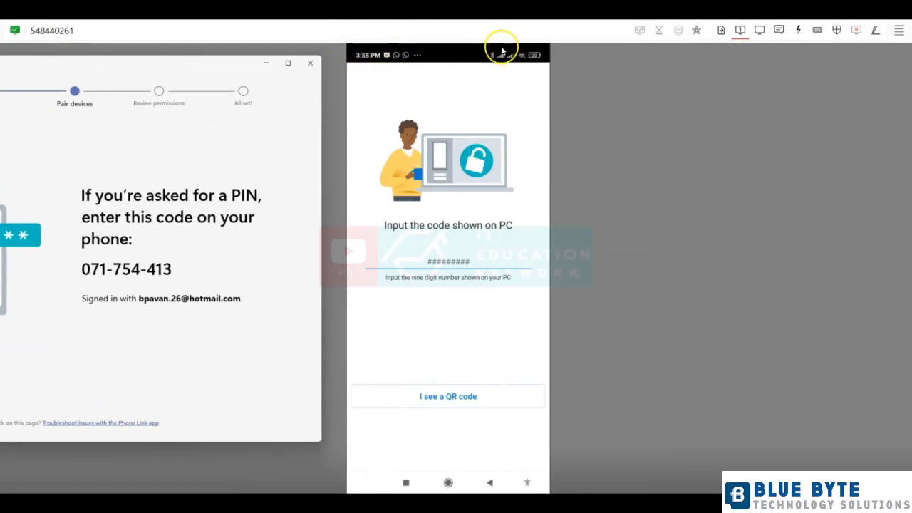
pyautogui.moveTo(419, 62)
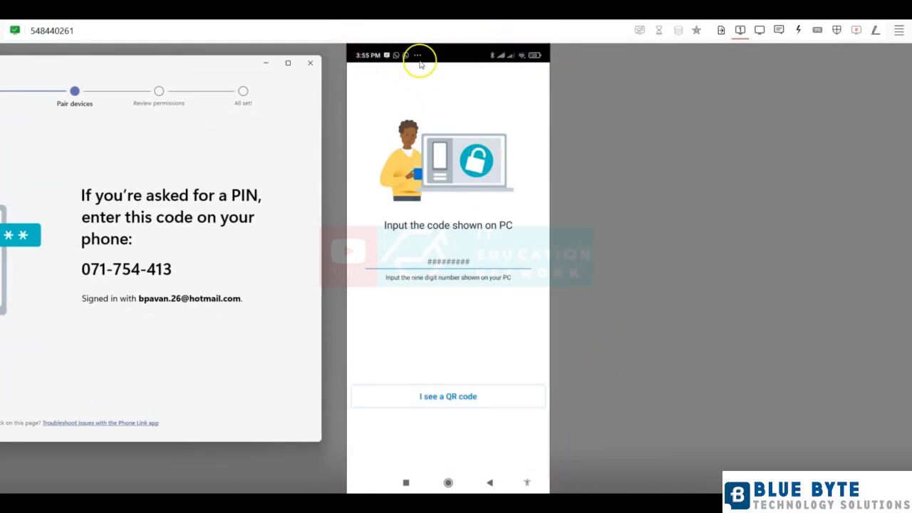
pyautogui.moveTo(421, 203)
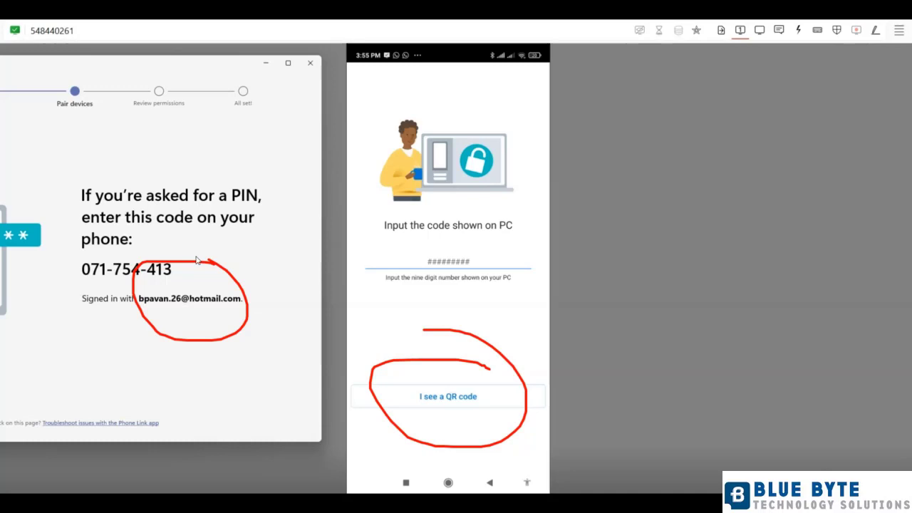
pyautogui.moveTo(219, 233)
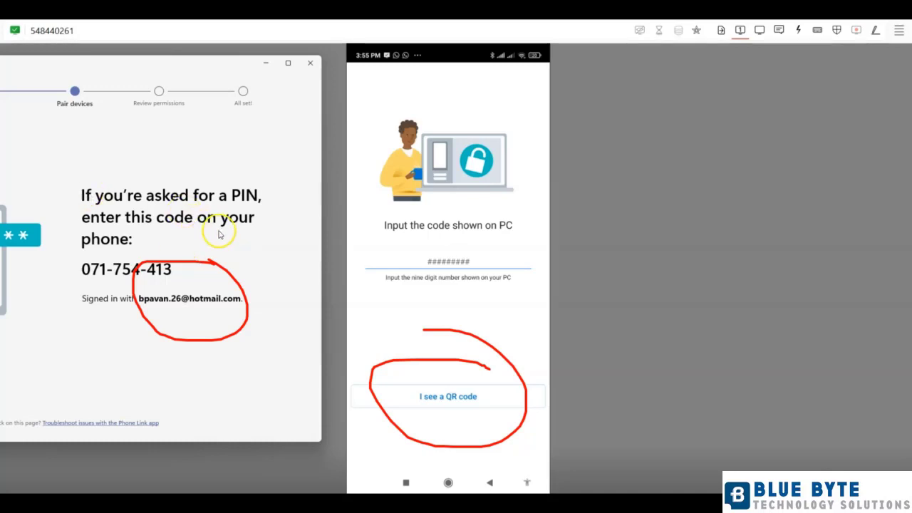
pyautogui.moveTo(510, 71)
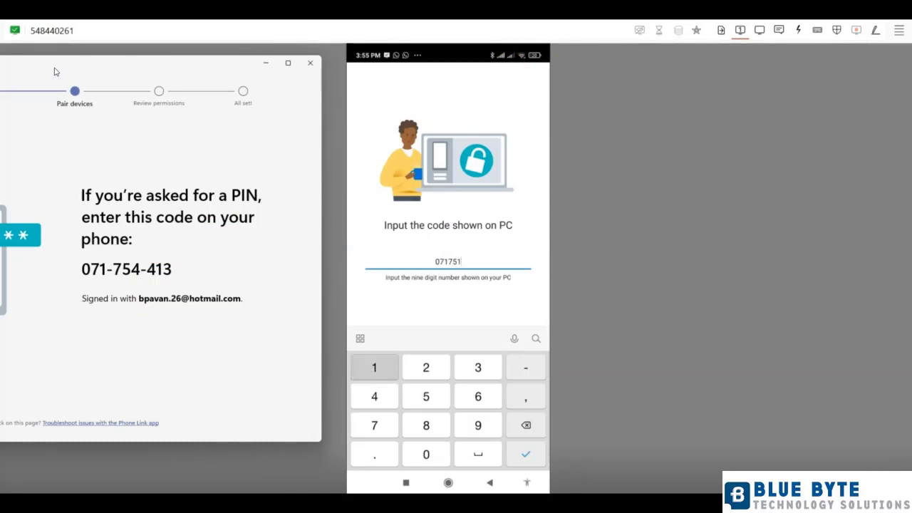
pyautogui.click(526, 453)
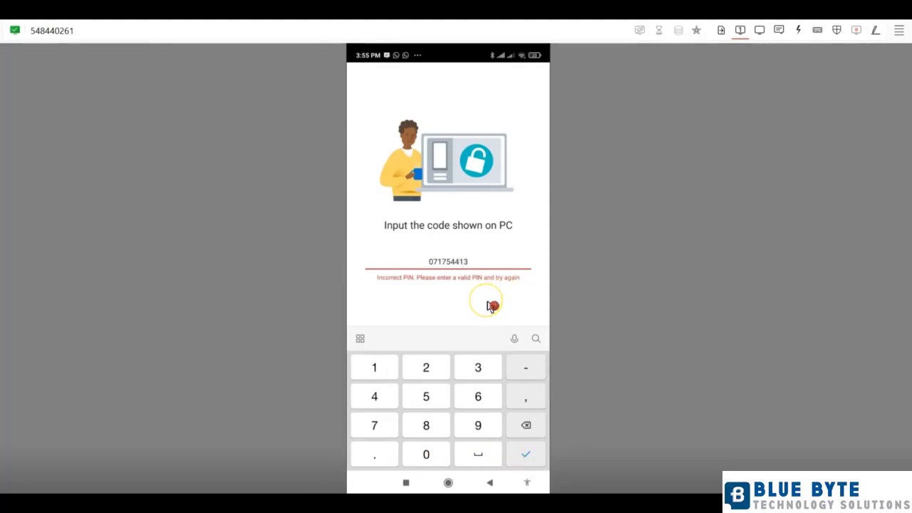
# Step: Submit the pairing code on the phone and continue past the Let's stay connected notice
pyautogui.click(525, 453)
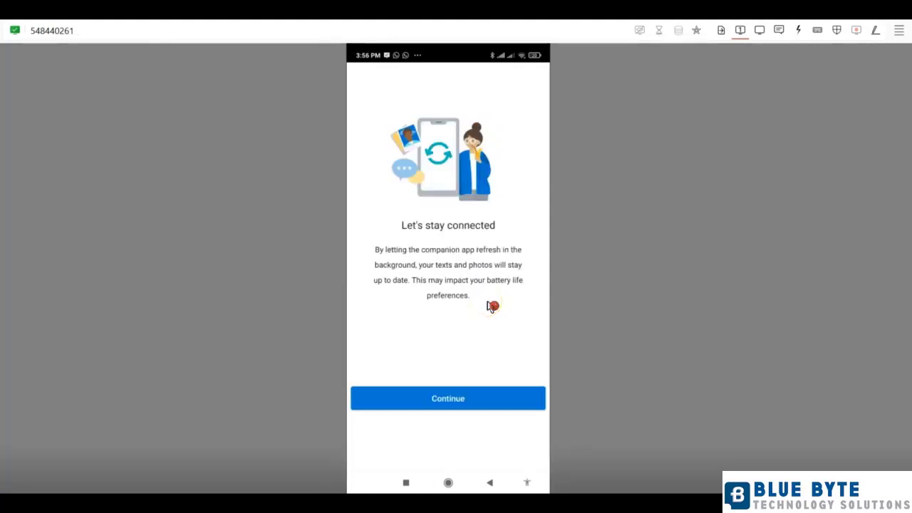
pyautogui.click(447, 399)
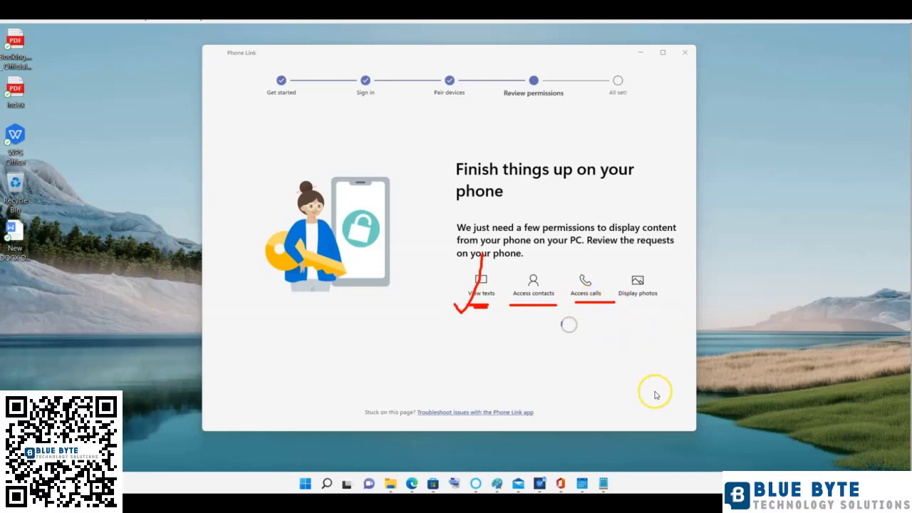
pyautogui.moveTo(622, 367)
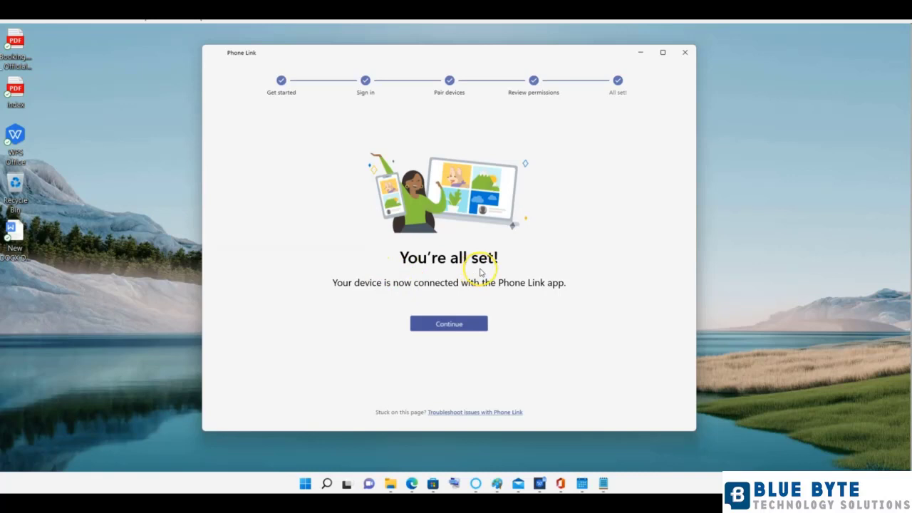
pyautogui.moveTo(398, 283)
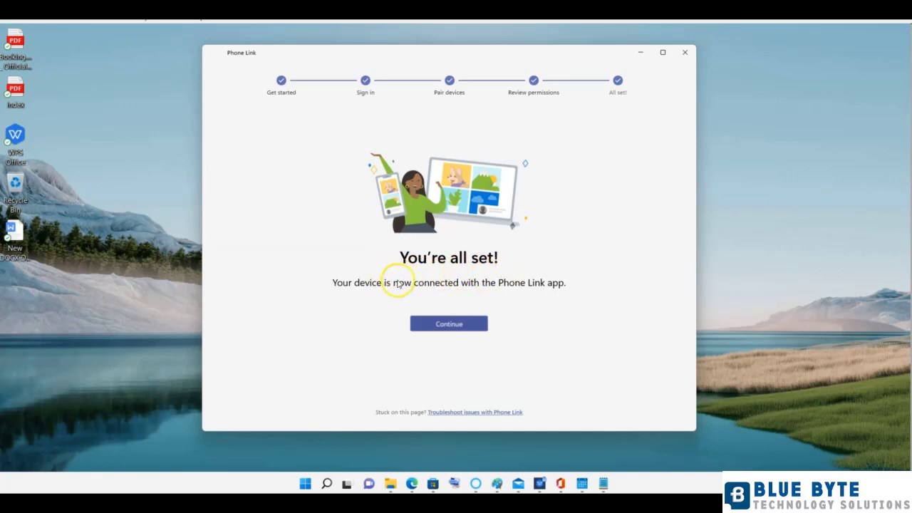
# Step: Finish Phone Link setup from the You're all set! screen with the device connected
pyautogui.click(447, 323)
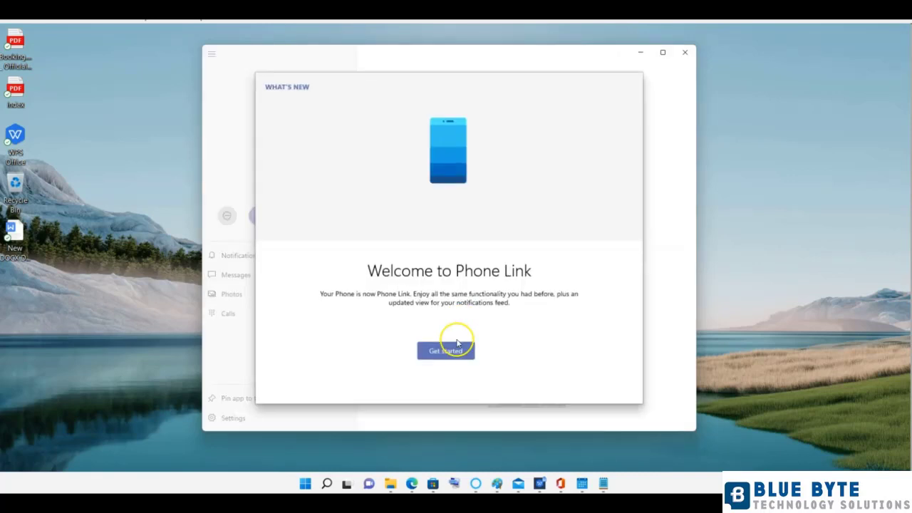
# Step: Begin the Welcome to Phone Link introduction toward the starter-task chooser
pyautogui.click(444, 351)
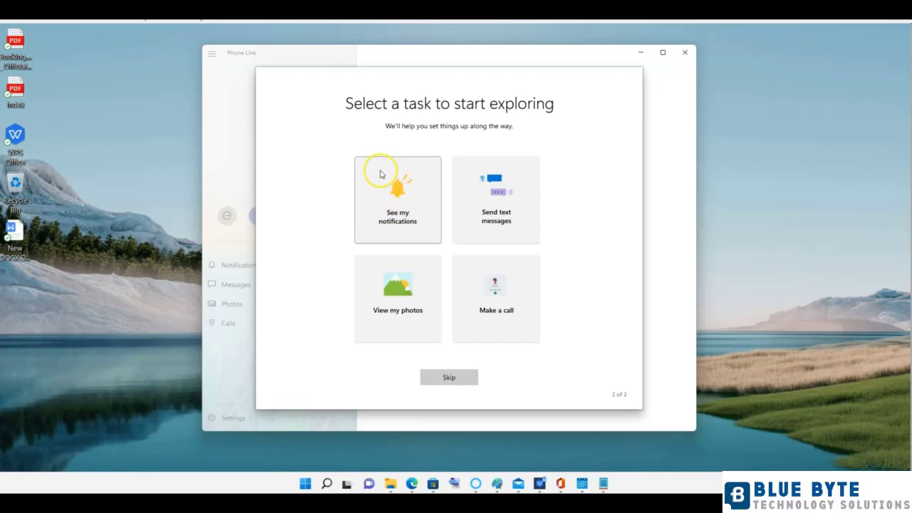
pyautogui.moveTo(390, 226)
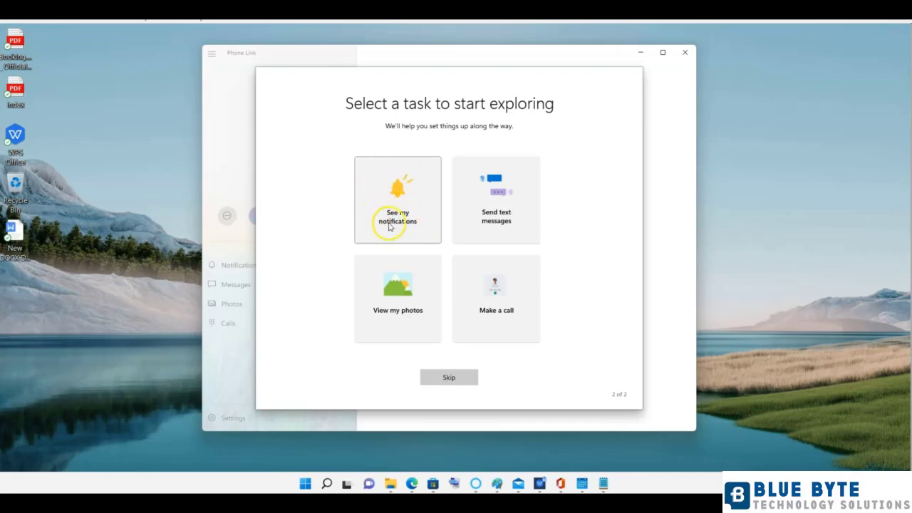
pyautogui.moveTo(497, 171)
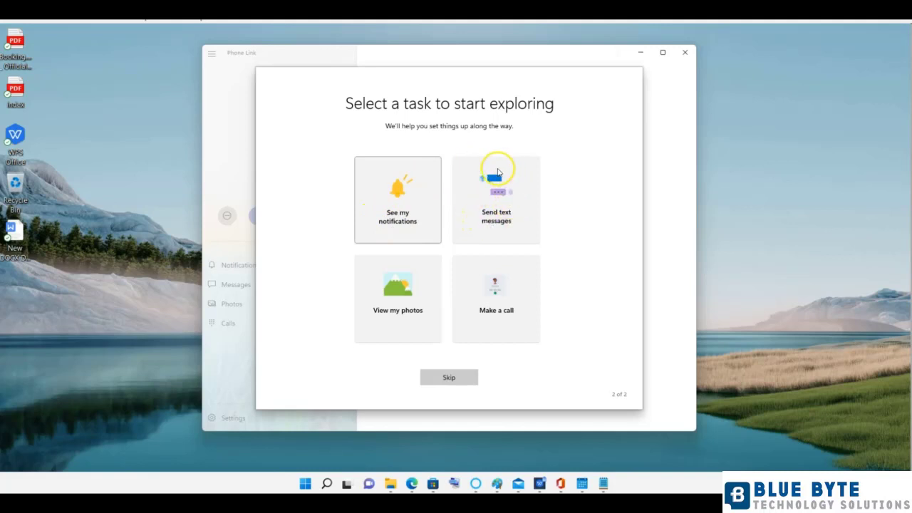
pyautogui.moveTo(473, 229)
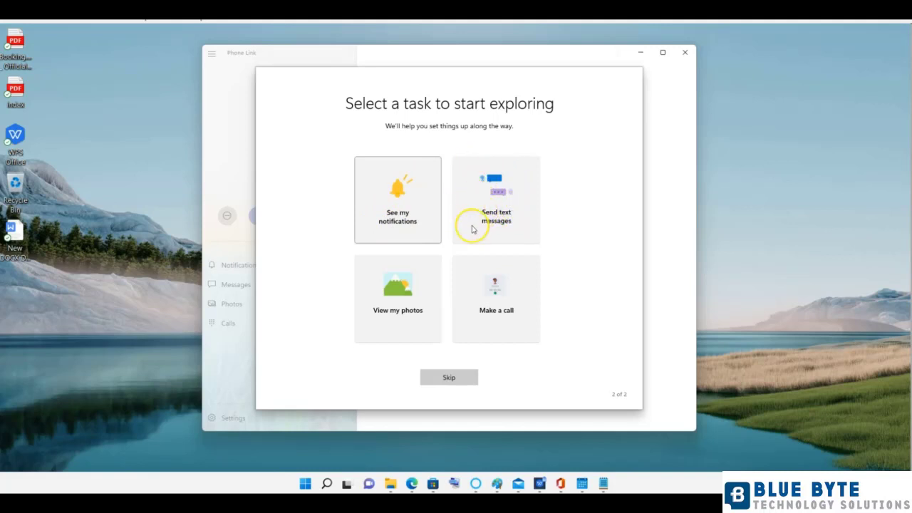
pyautogui.moveTo(498, 270)
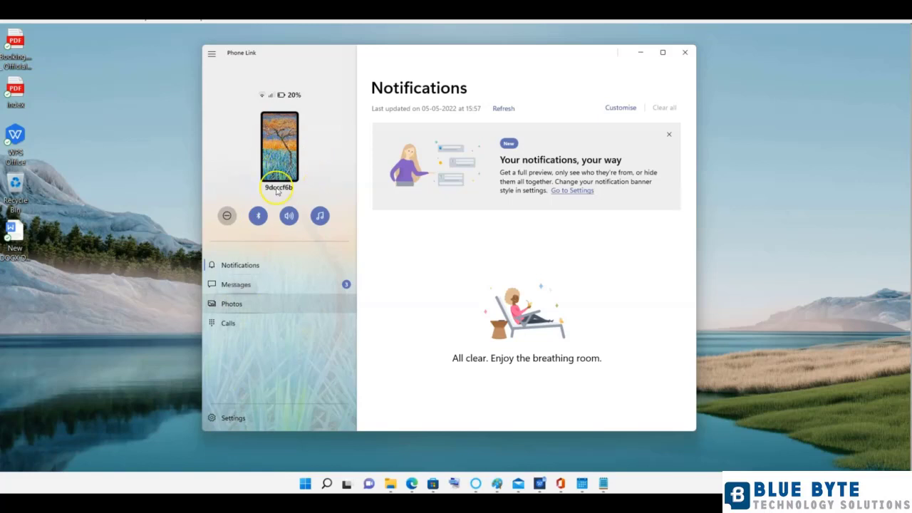
# Step: Dismiss the 'Your notifications, your way' banner and collapse the sidebar to widen Notifications
pyautogui.click(231, 303)
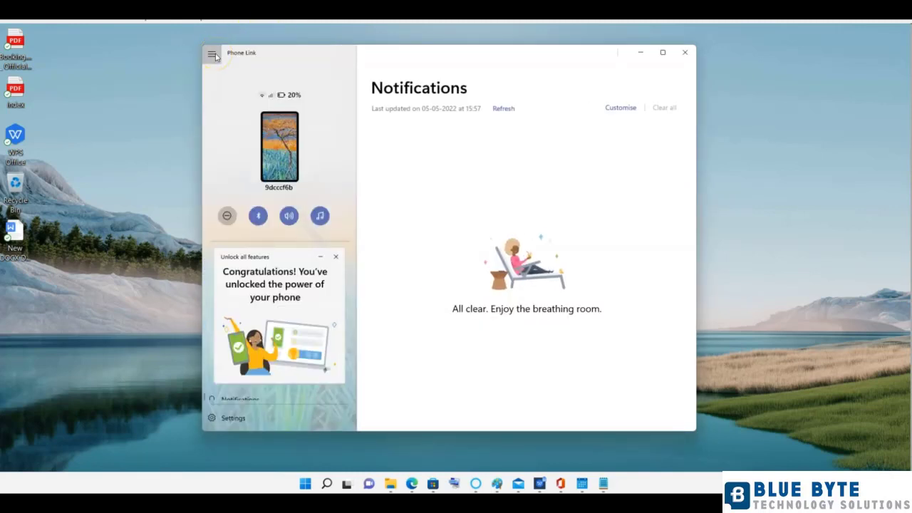
pyautogui.click(210, 54)
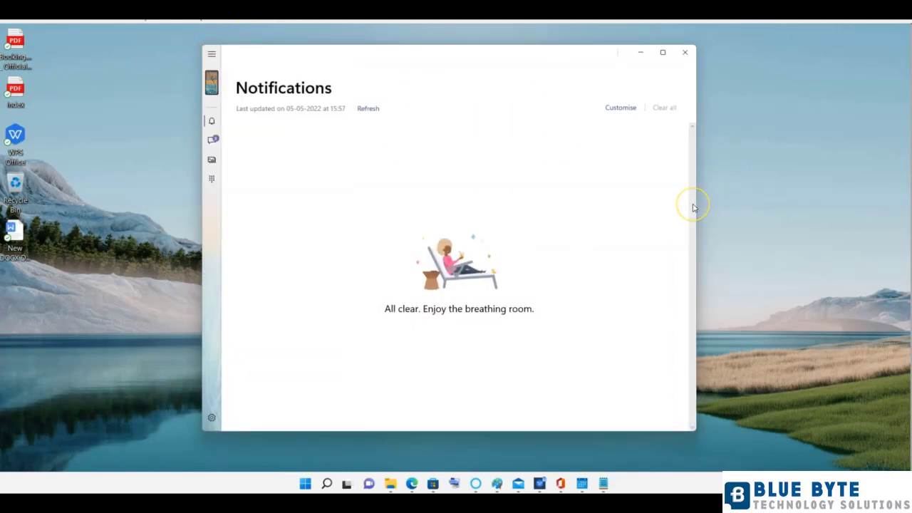